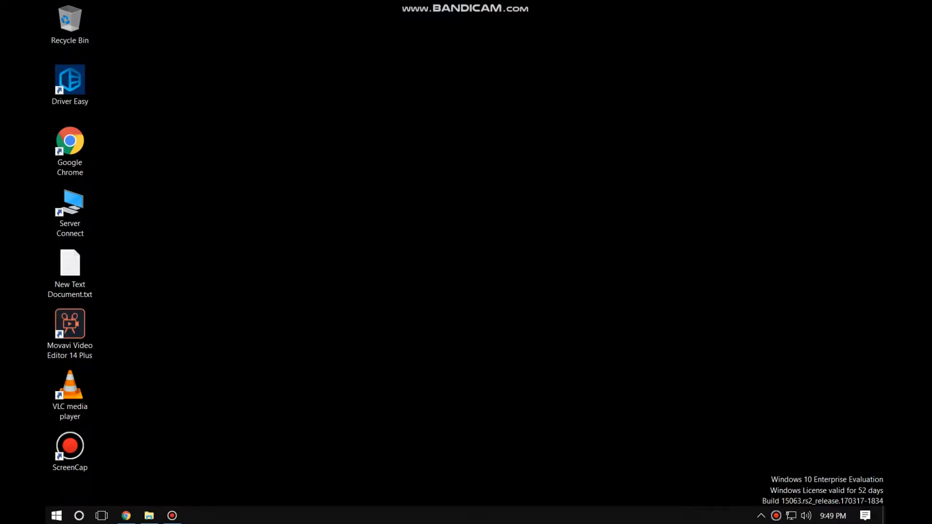
# - Show the Pictures folder holding bird.jpg in File Explorer
pyautogui.click(149, 520)
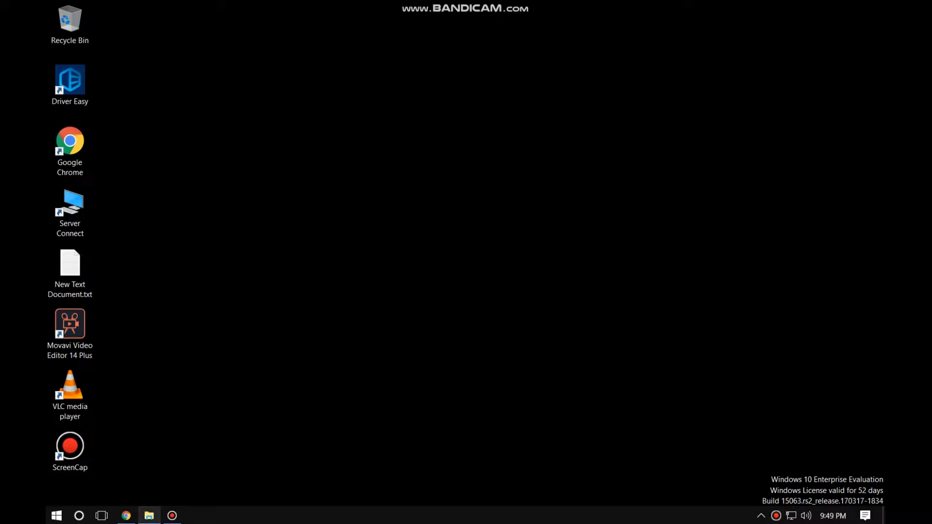
pyautogui.click(150, 516)
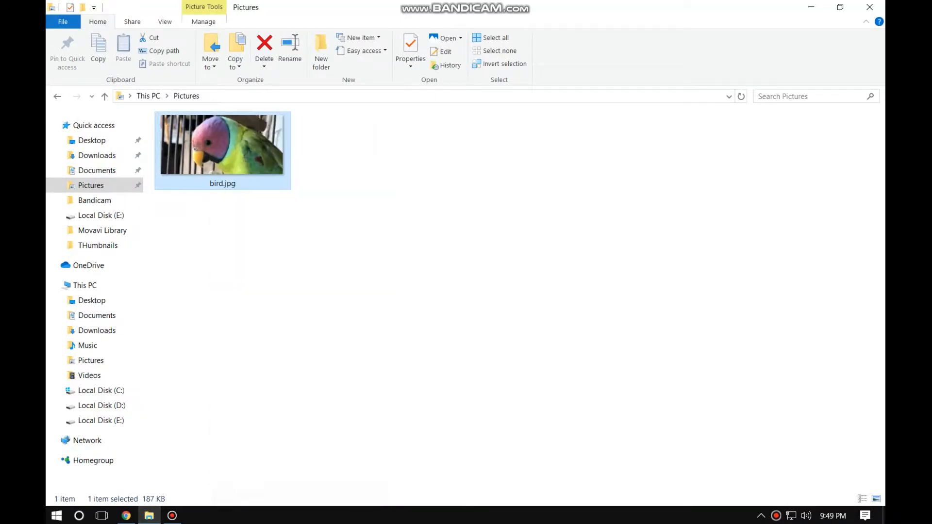
# - Launch Chrome and load the autotracer.org vectorizer page
pyautogui.click(410, 50)
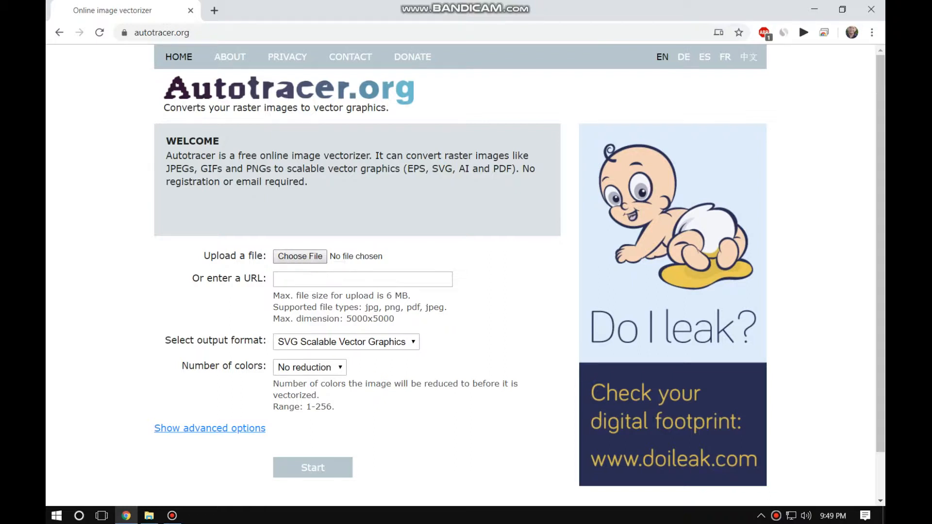
# - Pick bird.jpg from Pictures as the image to upload, keeping SVG output
pyautogui.click(300, 256)
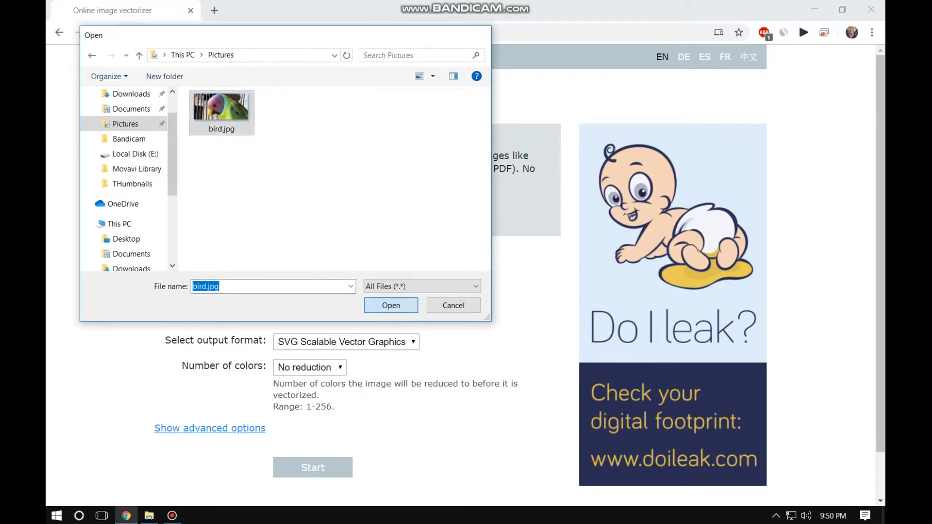
pyautogui.click(390, 305)
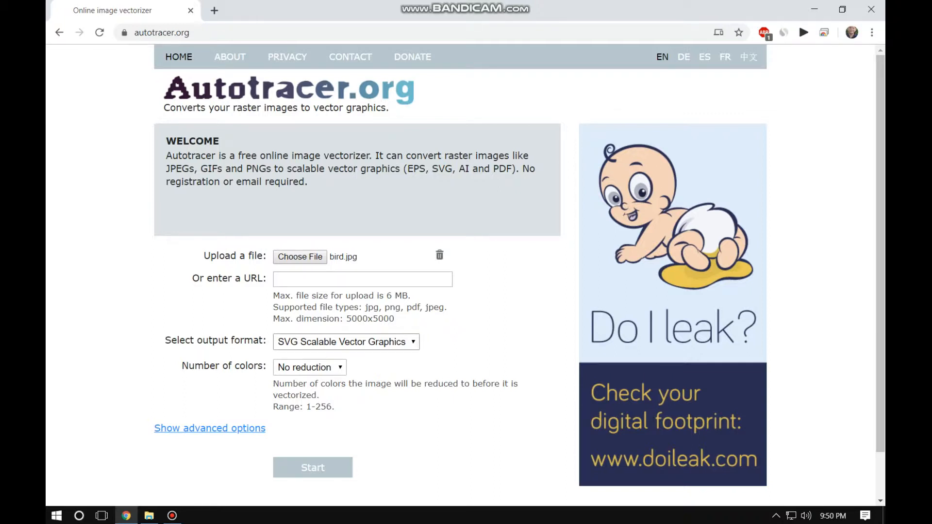
# - Start the conversion, producing a 1.53 MB bird.svg with a traced-bird preview
pyautogui.scroll(-3)
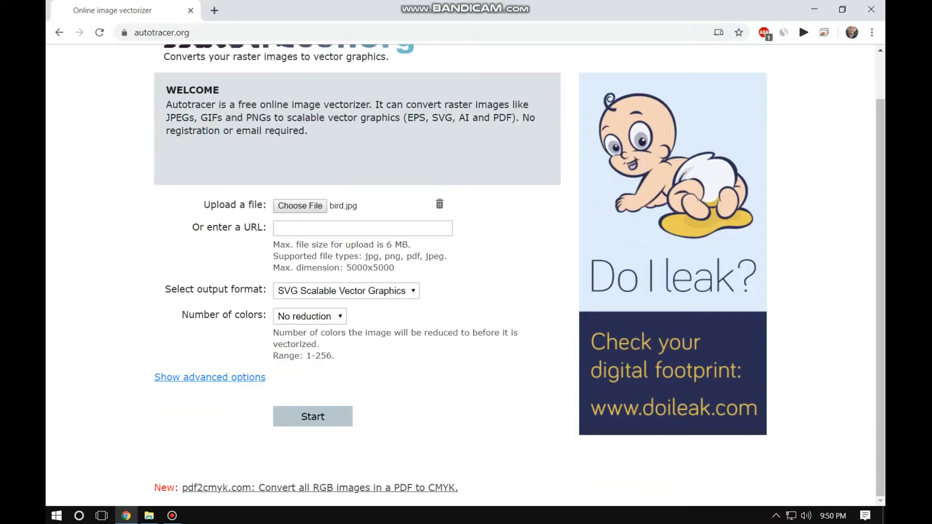
pyautogui.click(312, 416)
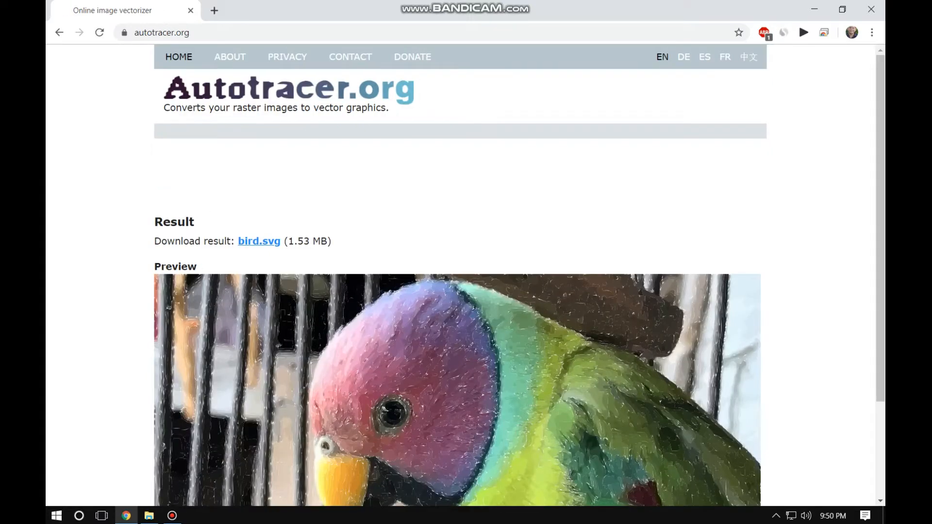
# - Download bird.svg and show its options on the browser's download bar
pyautogui.scroll(-3)
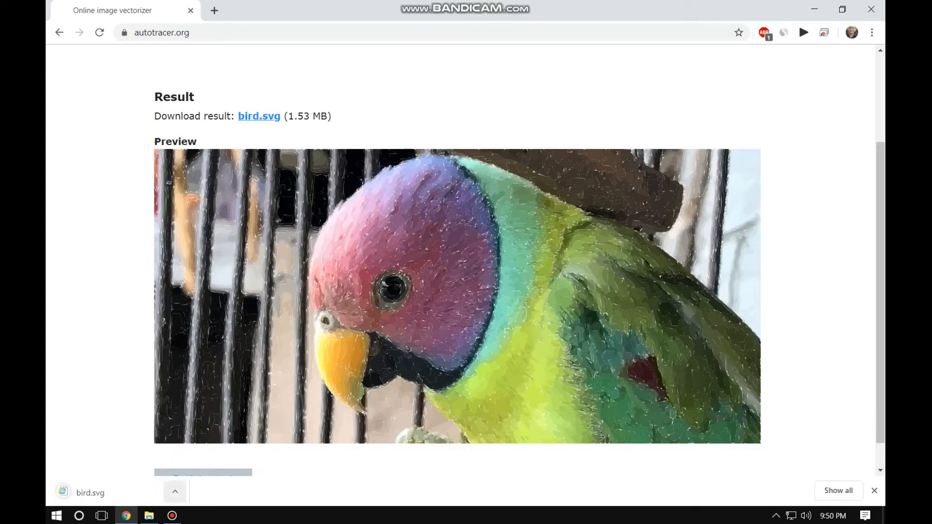
pyautogui.click(175, 491)
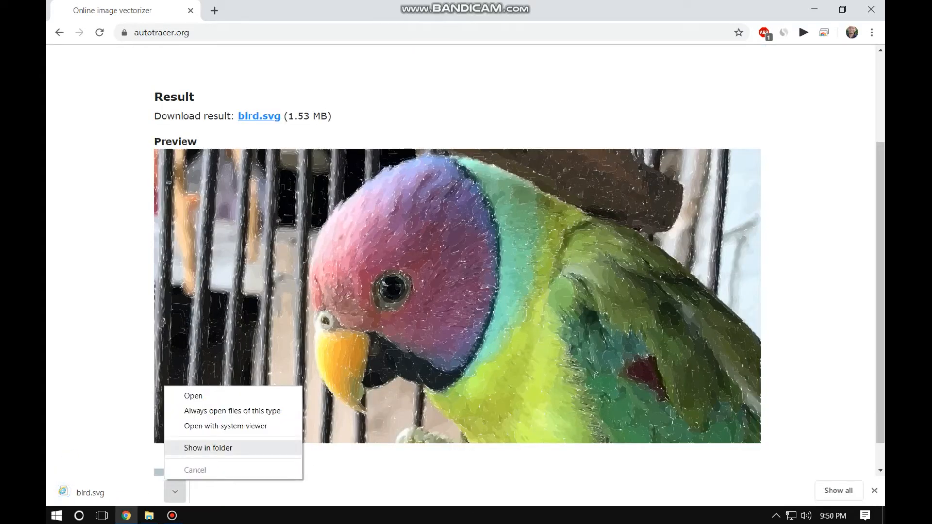